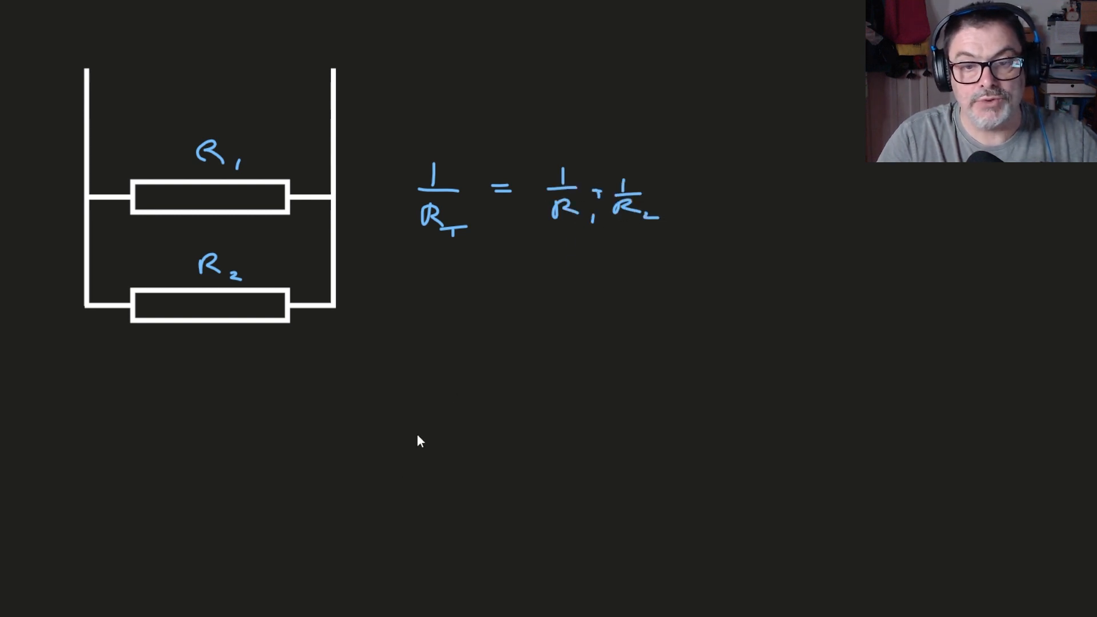
mouse_move(418, 286)
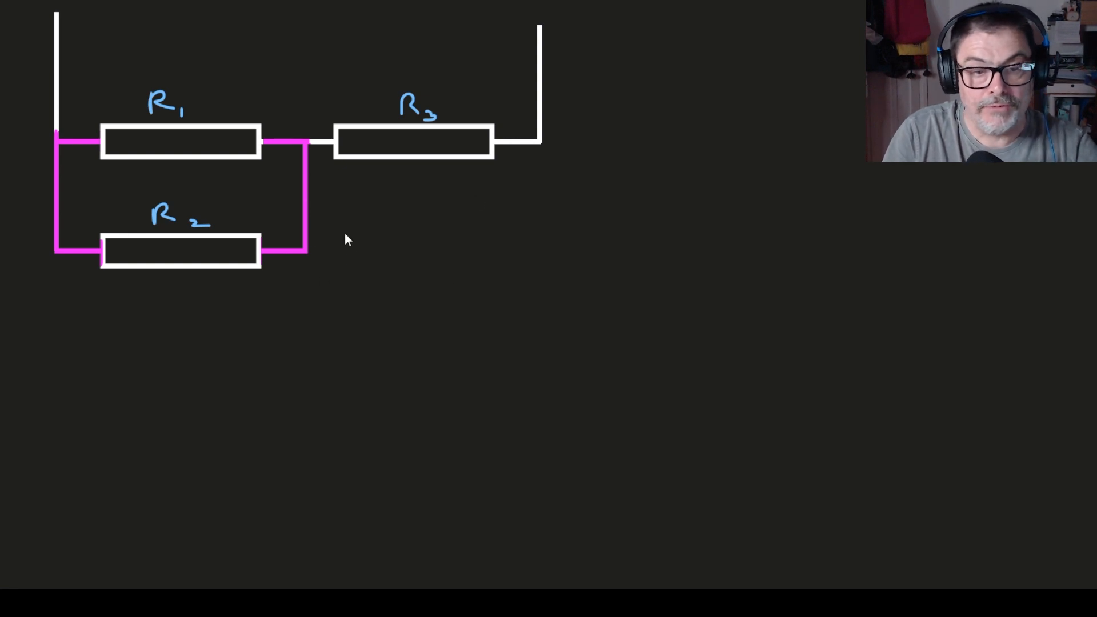
Write 20 Ω in R1 and work out 1/R_T = 1/20 + 1/20, giving R_T = 10 Ω.
drag(373, 217, 373, 241)
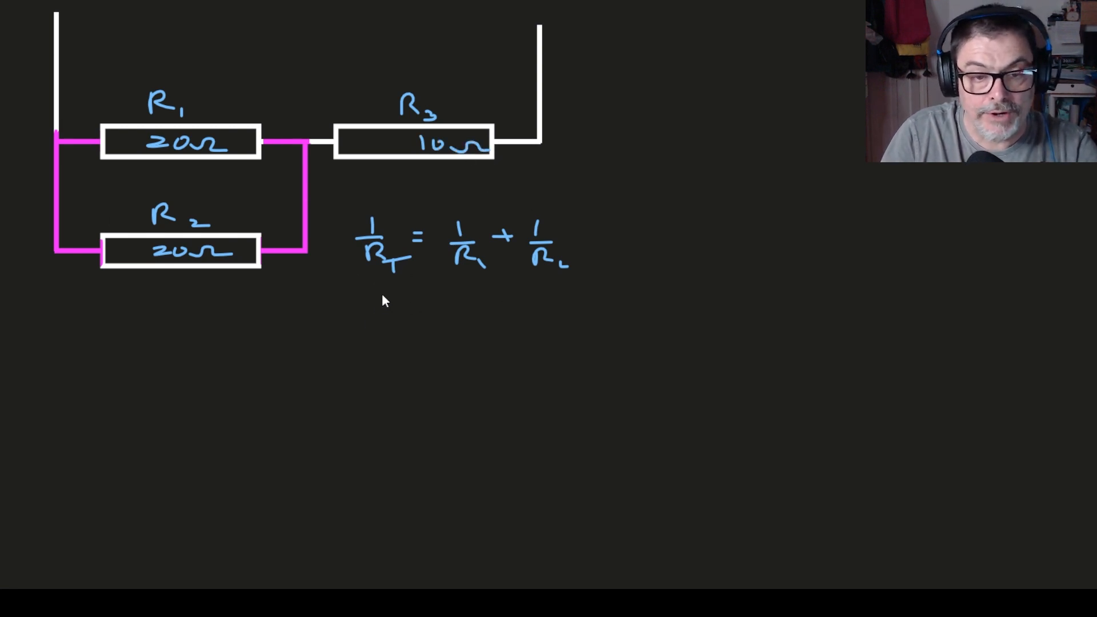
text(1/R_T = 1/20 + 1/20 = 2/20)
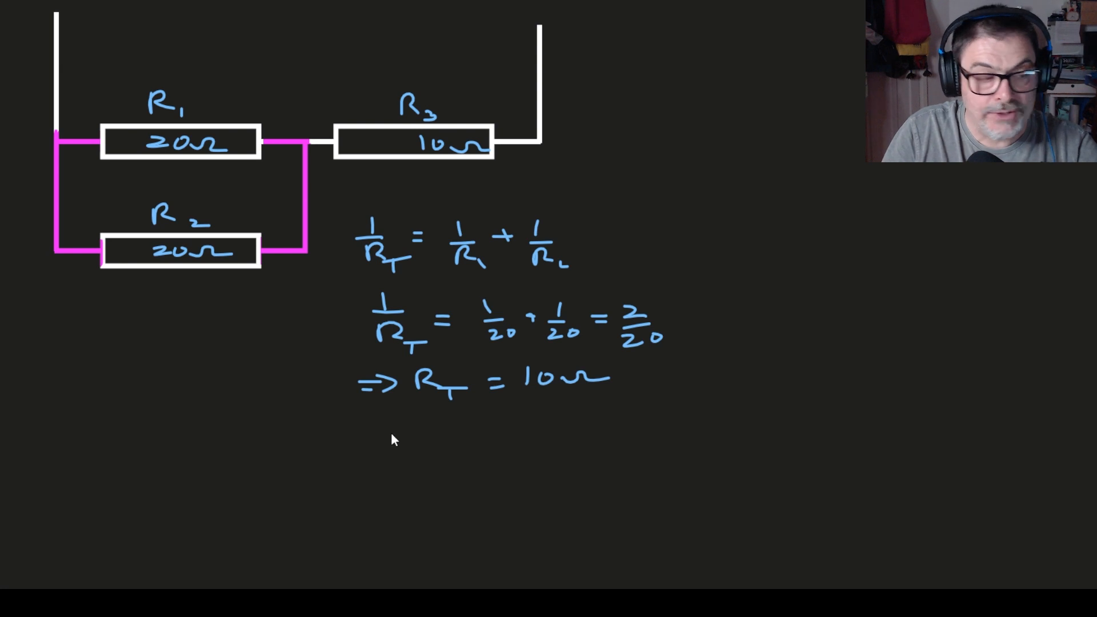
Sketch two series 10 Ω resistors below the working and start a simplified circuit top right.
drag(396, 434, 479, 430)
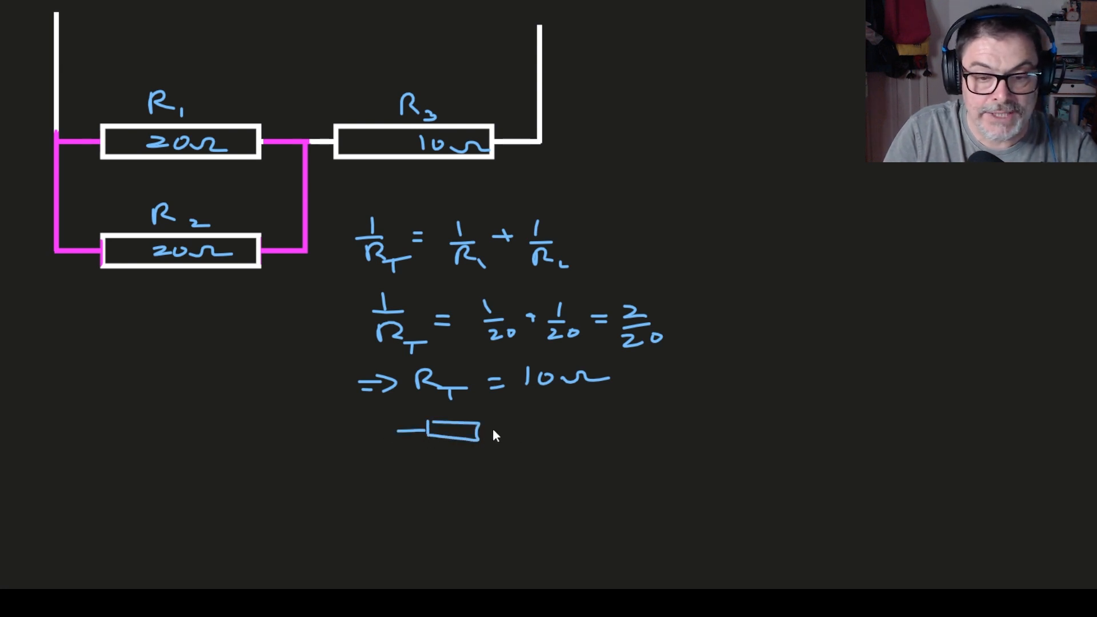
drag(479, 430, 574, 430)
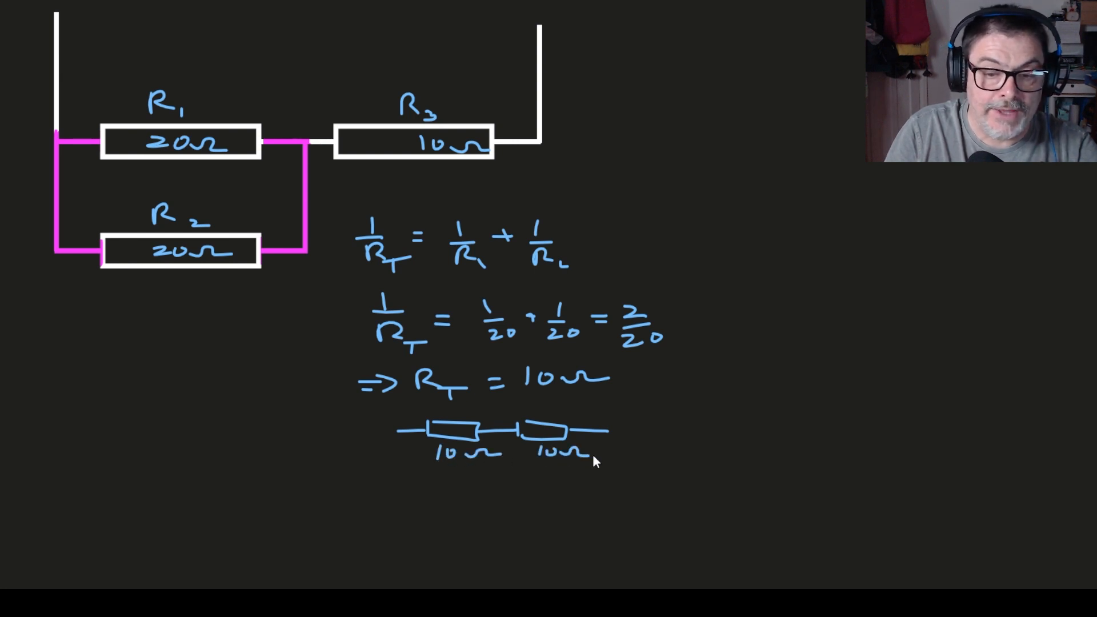
mouse_move(668, 156)
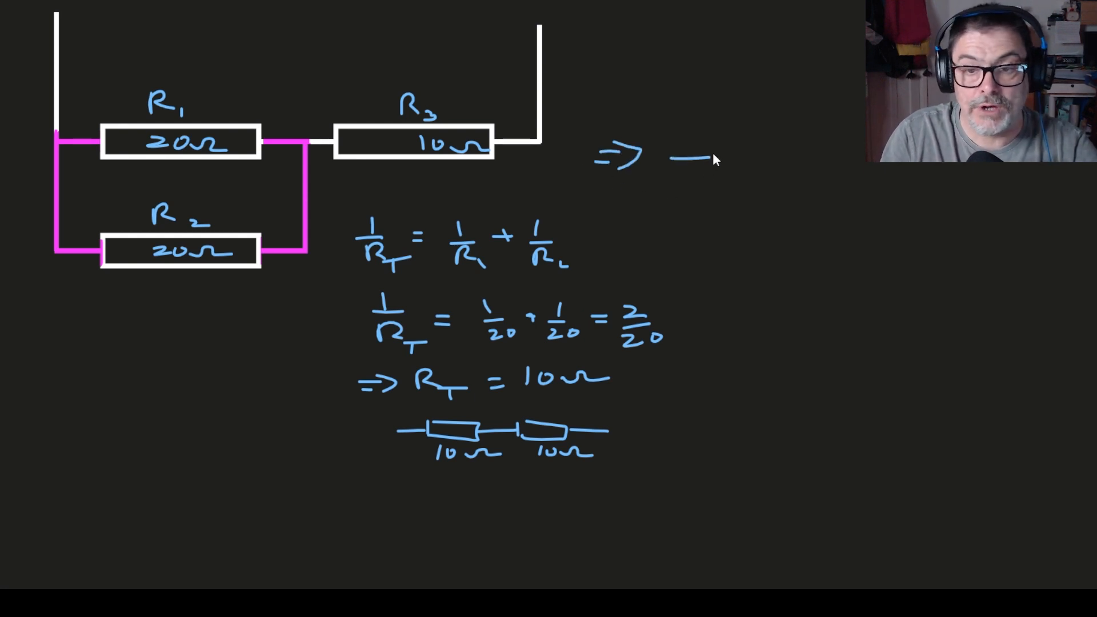
drag(672, 157, 791, 168)
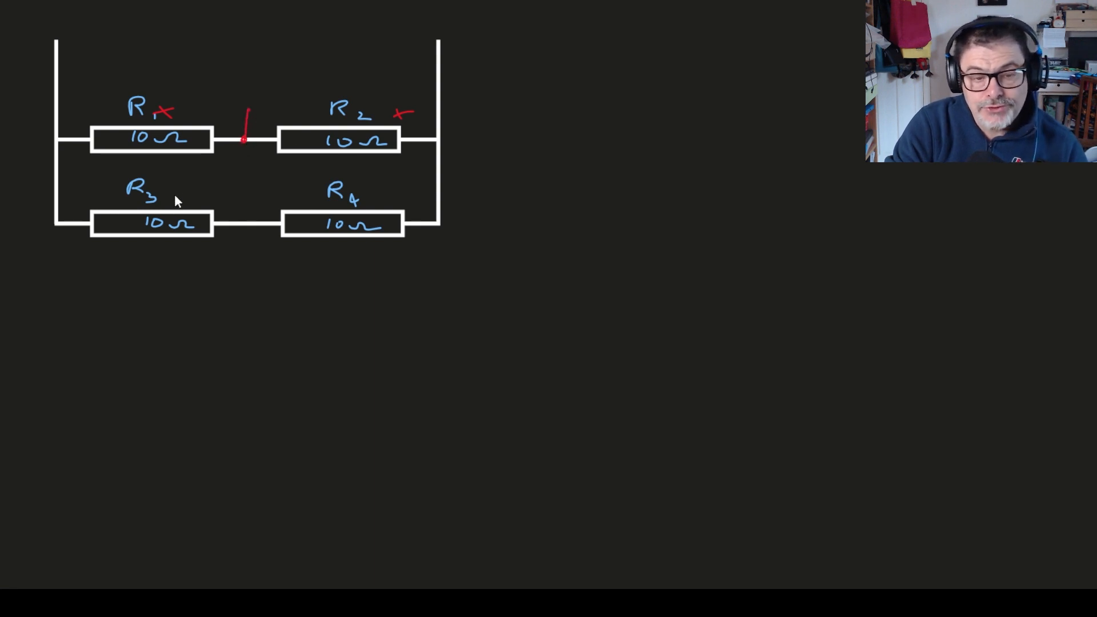
mouse_move(225, 163)
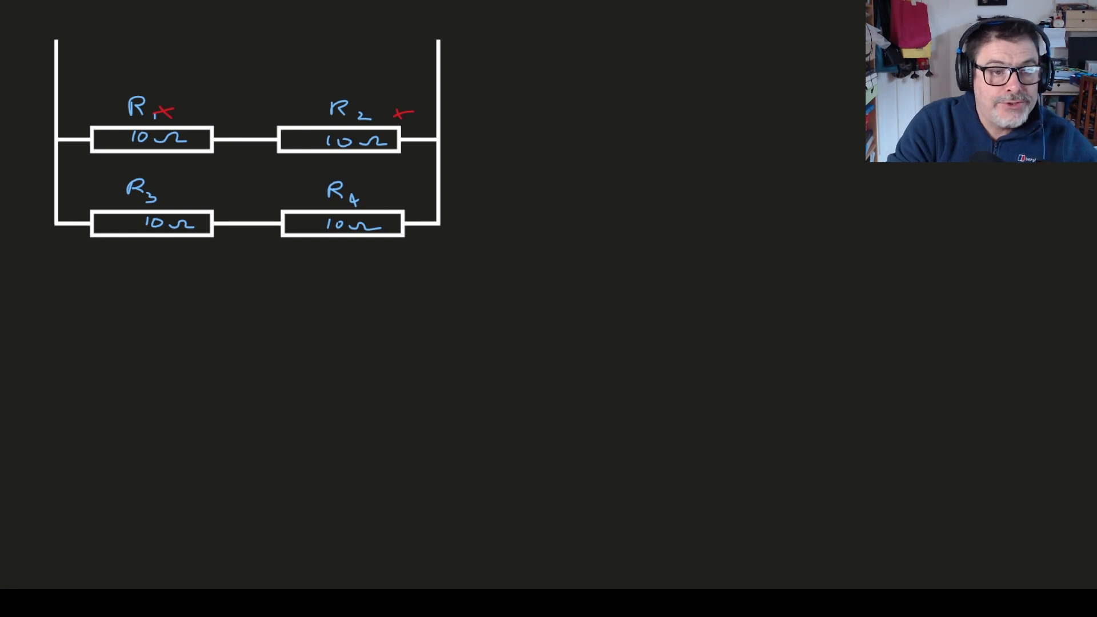
Sketch two 20 Ω equivalent resistors, one above the other, beside the circuit.
drag(539, 135, 567, 134)
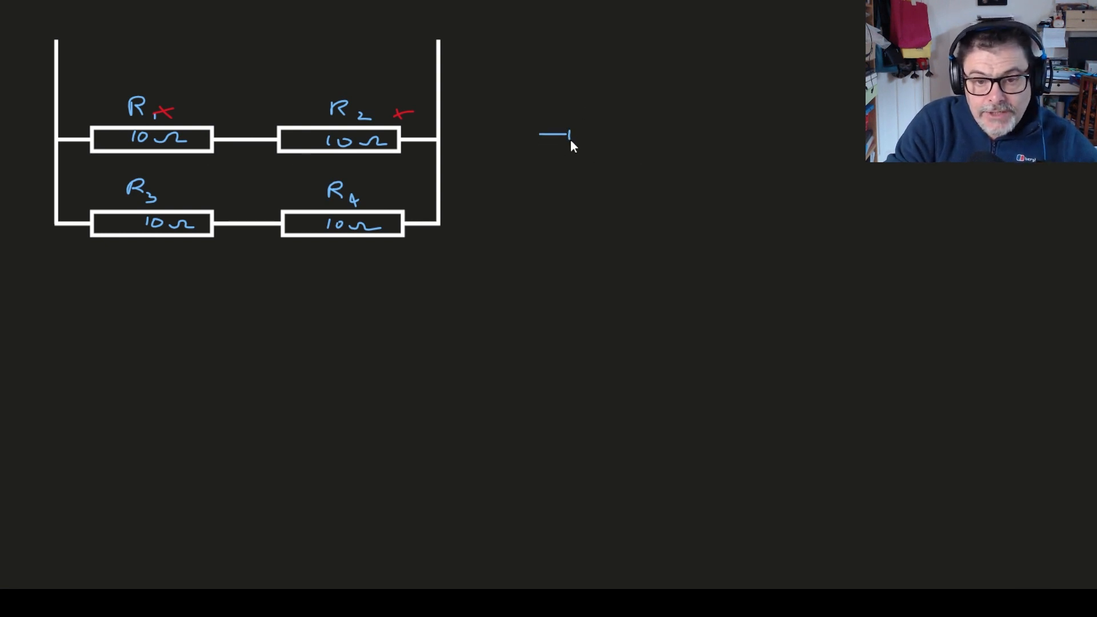
drag(570, 134, 636, 147)
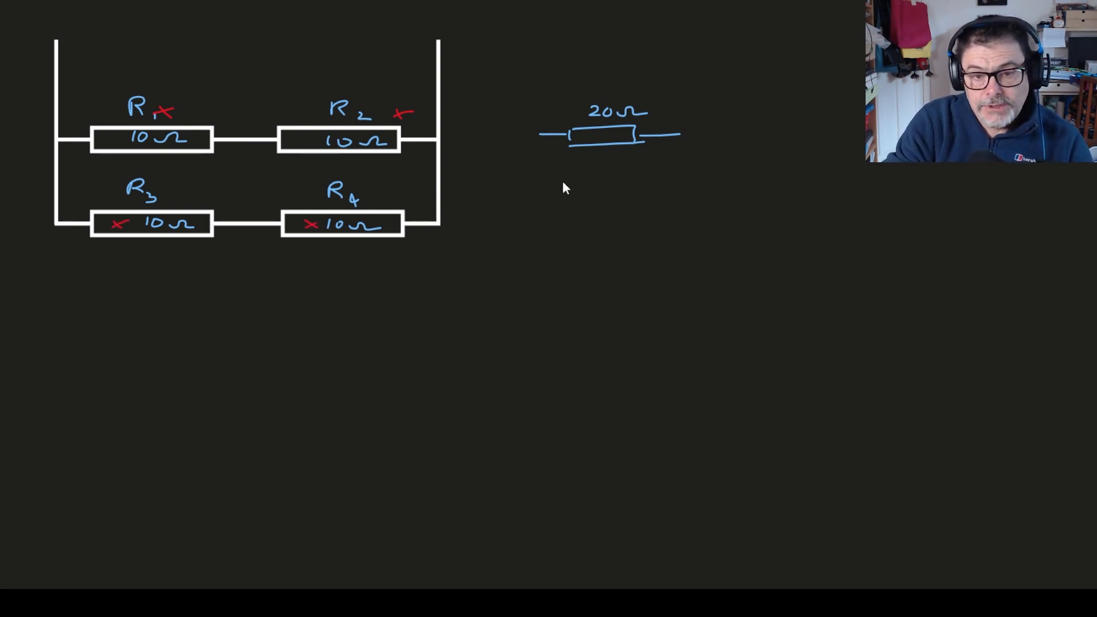
drag(549, 208, 619, 210)
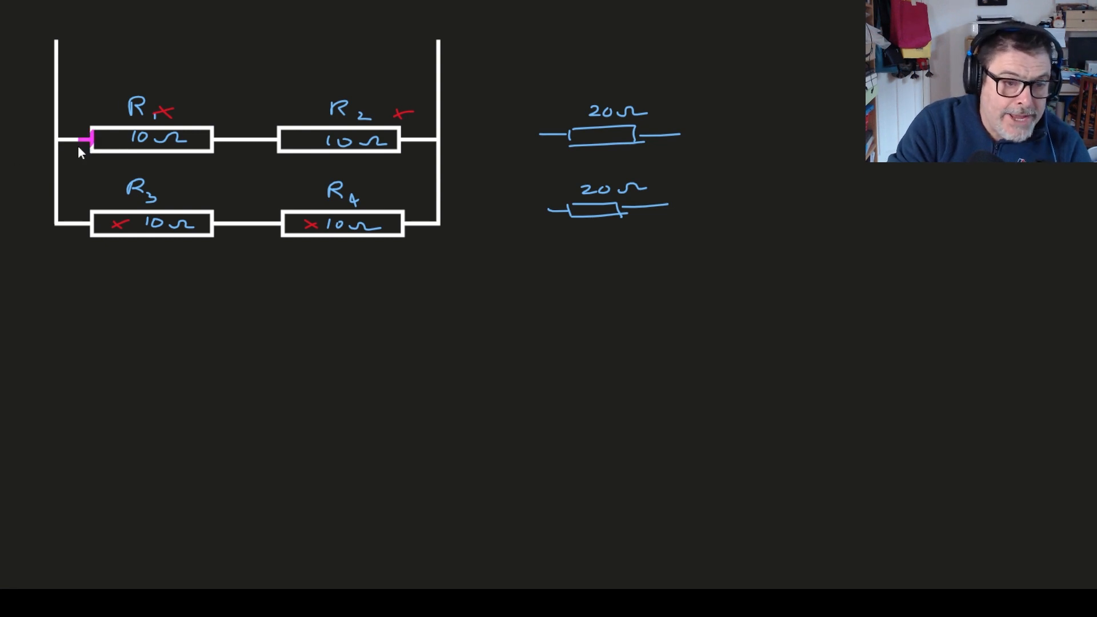
Trace the left and right junctions joining both branches in magenta.
drag(84, 138, 59, 223)
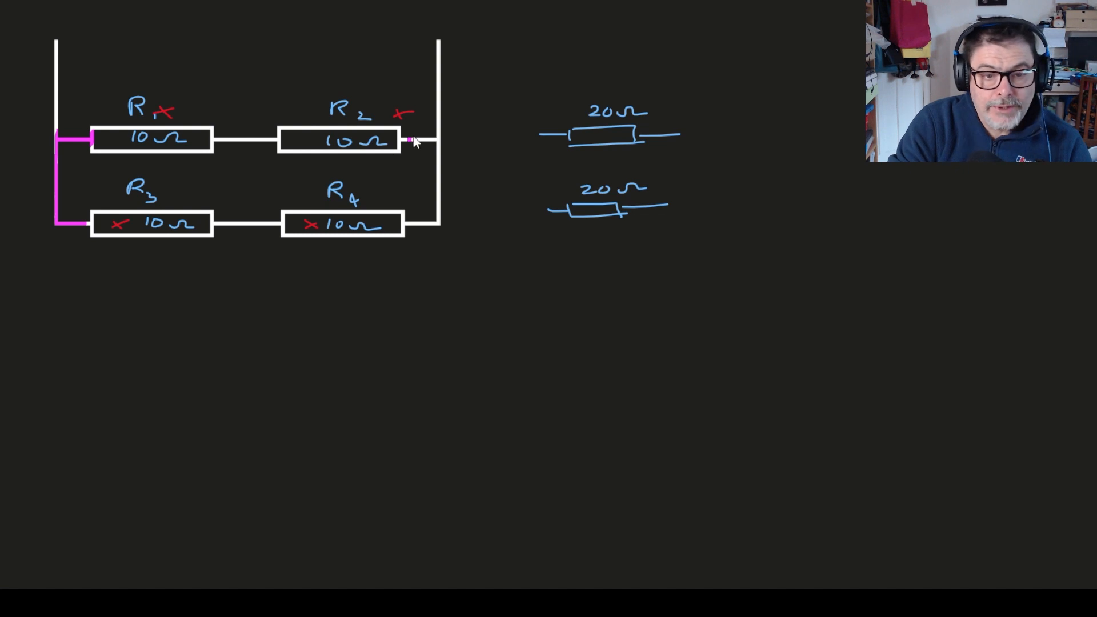
drag(409, 140, 437, 190)
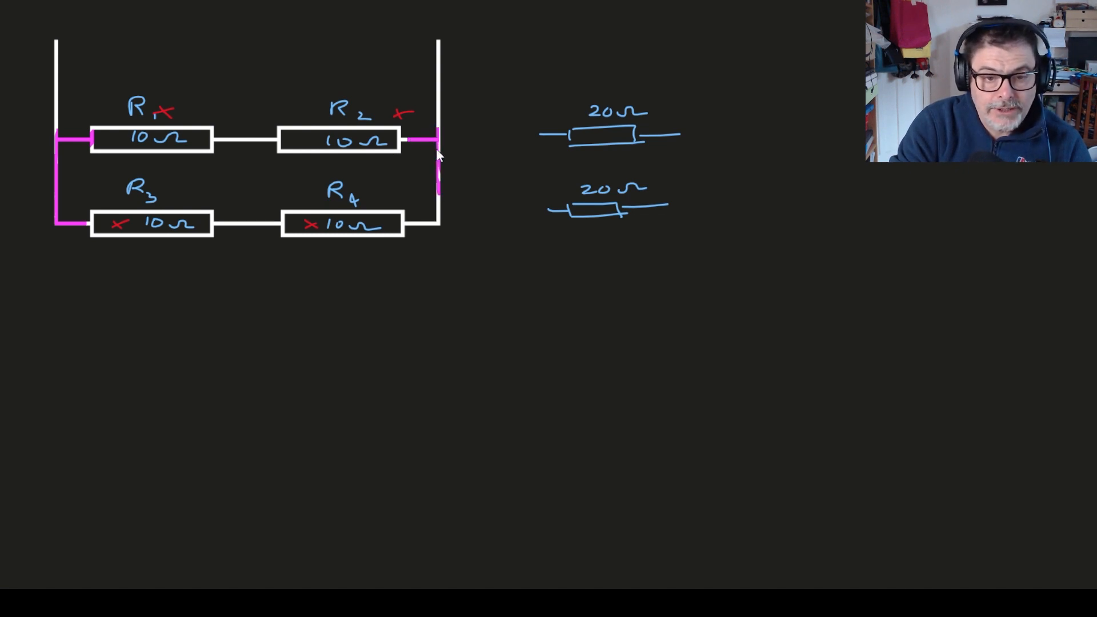
drag(436, 154, 416, 224)
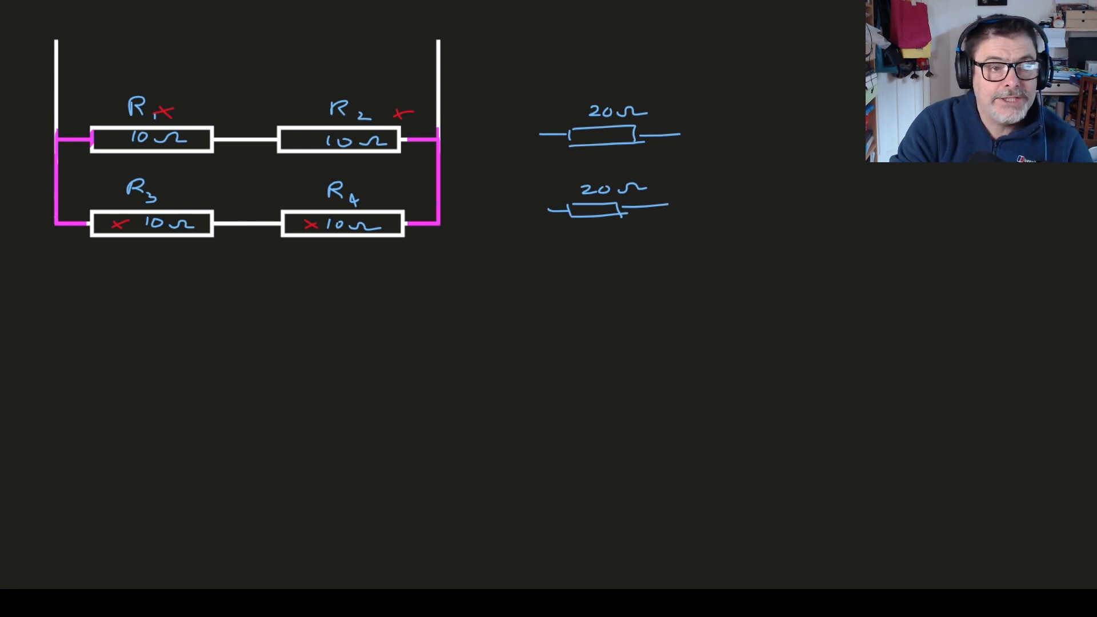
mouse_move(490, 172)
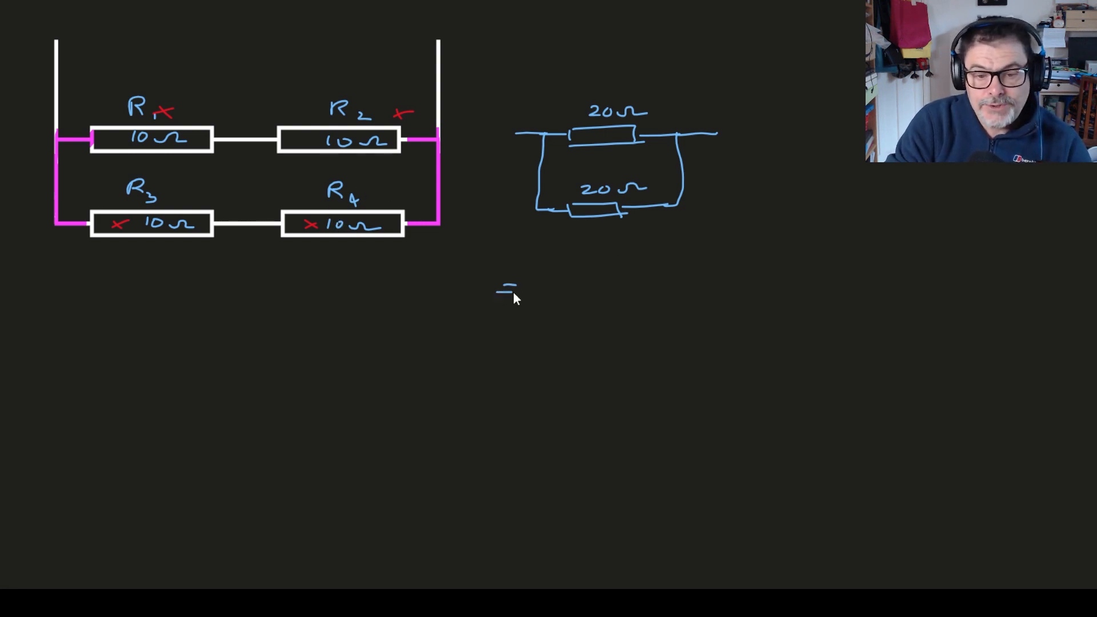
Draw an arrow to a single resistor labelled 10 Ω beside the 20 Ω pair.
drag(496, 290, 535, 287)
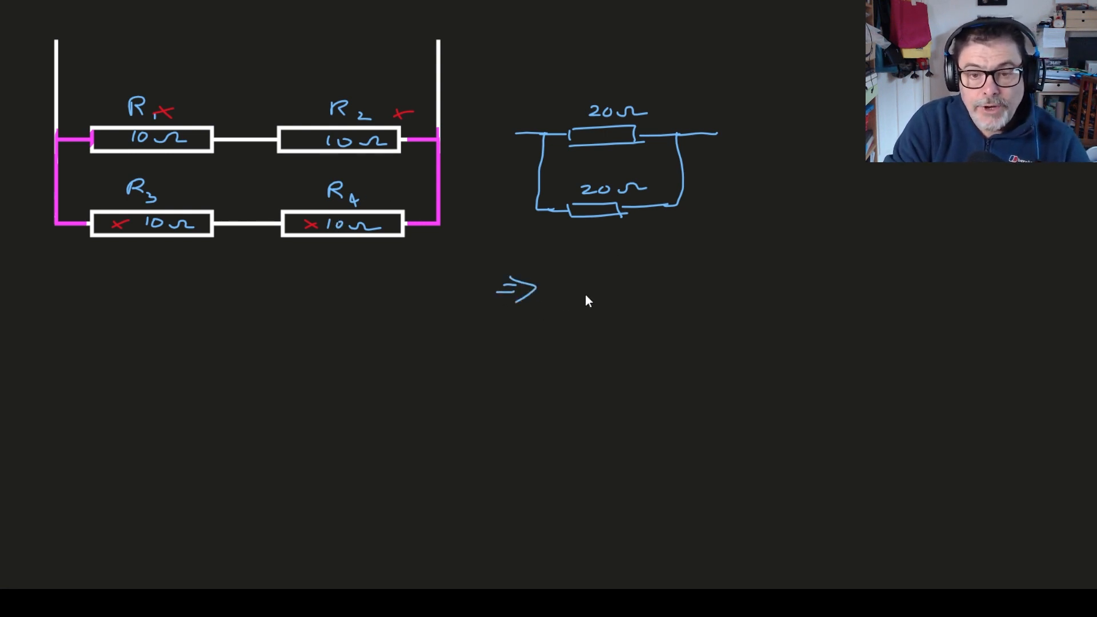
drag(567, 289, 619, 289)
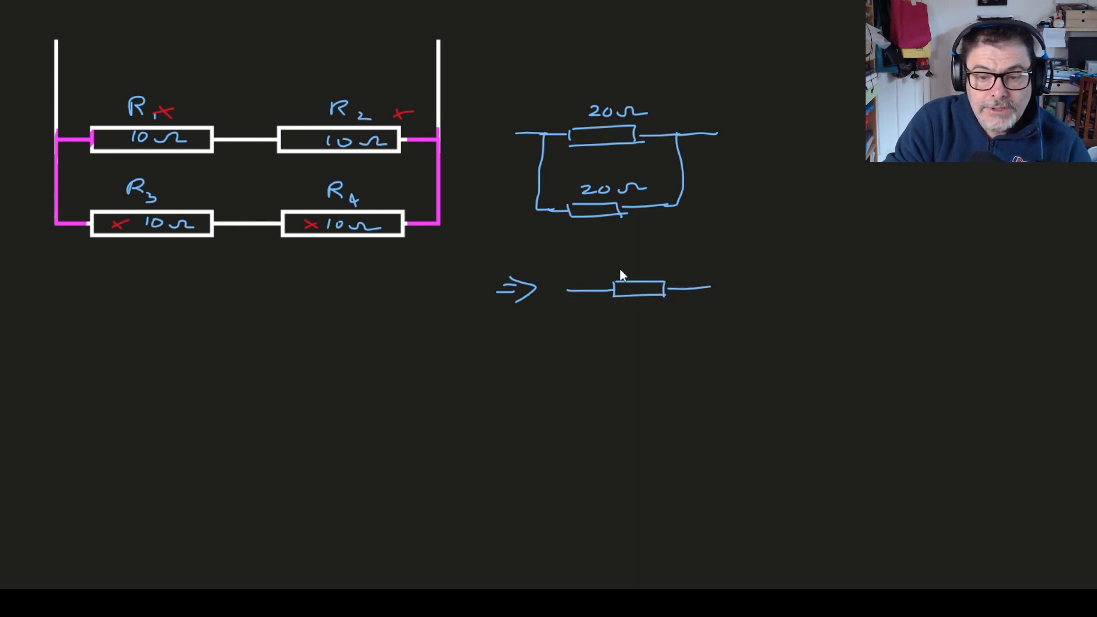
text(10 Ω)
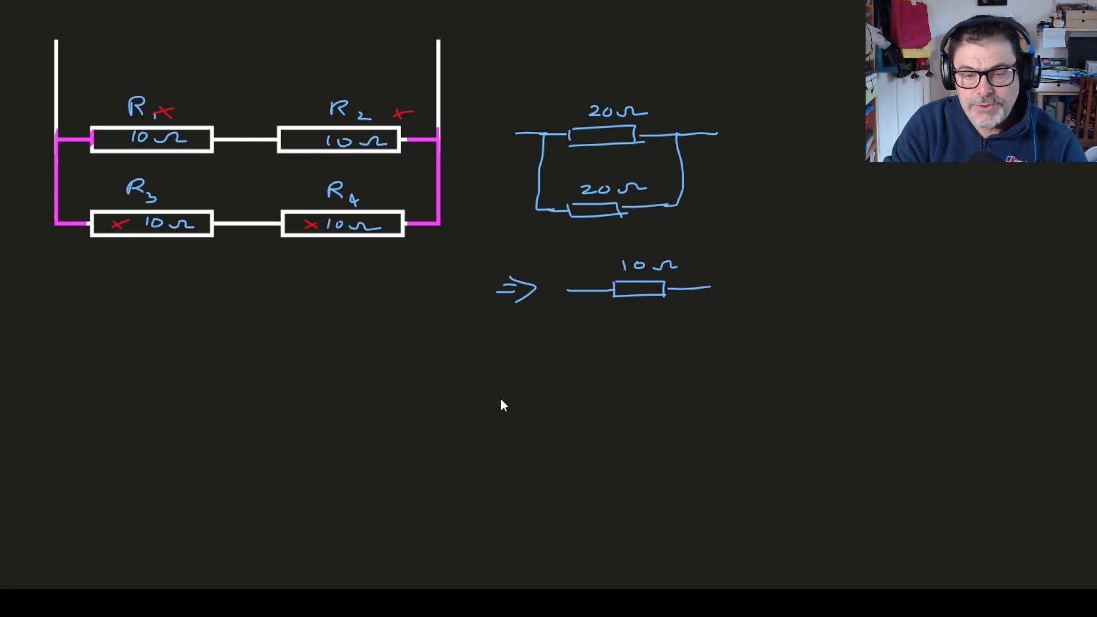
mouse_move(552, 379)
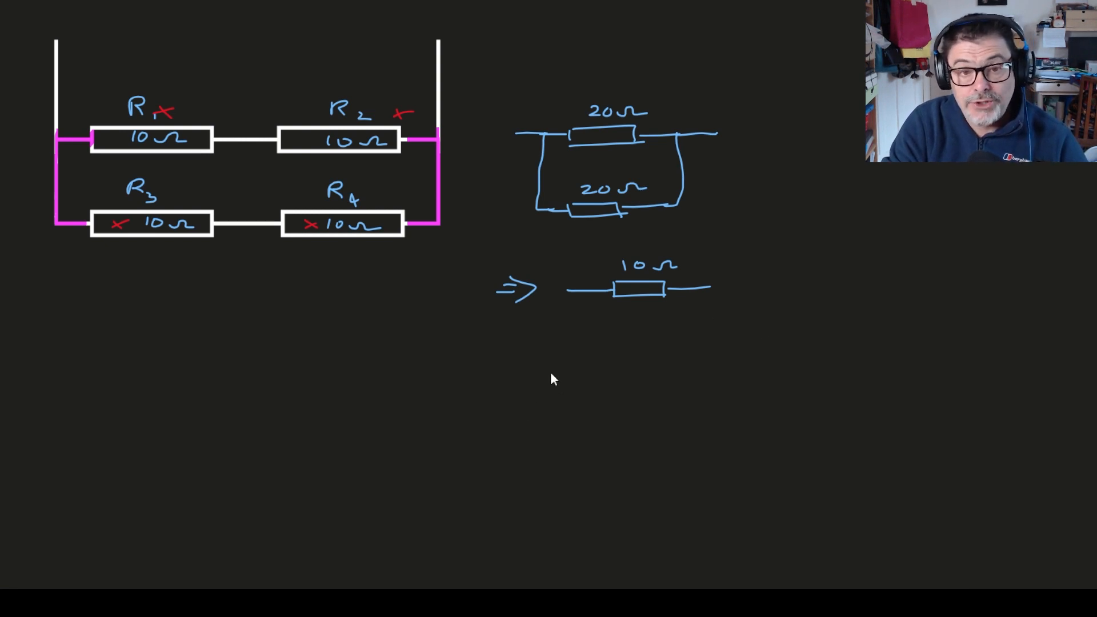
mouse_move(439, 369)
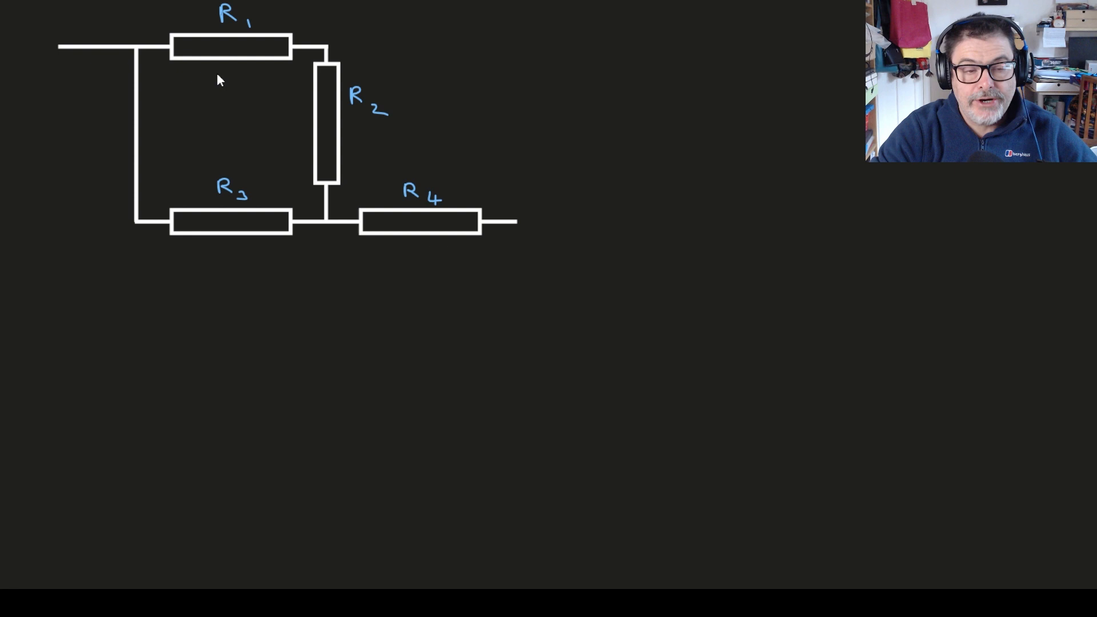
mouse_move(114, 90)
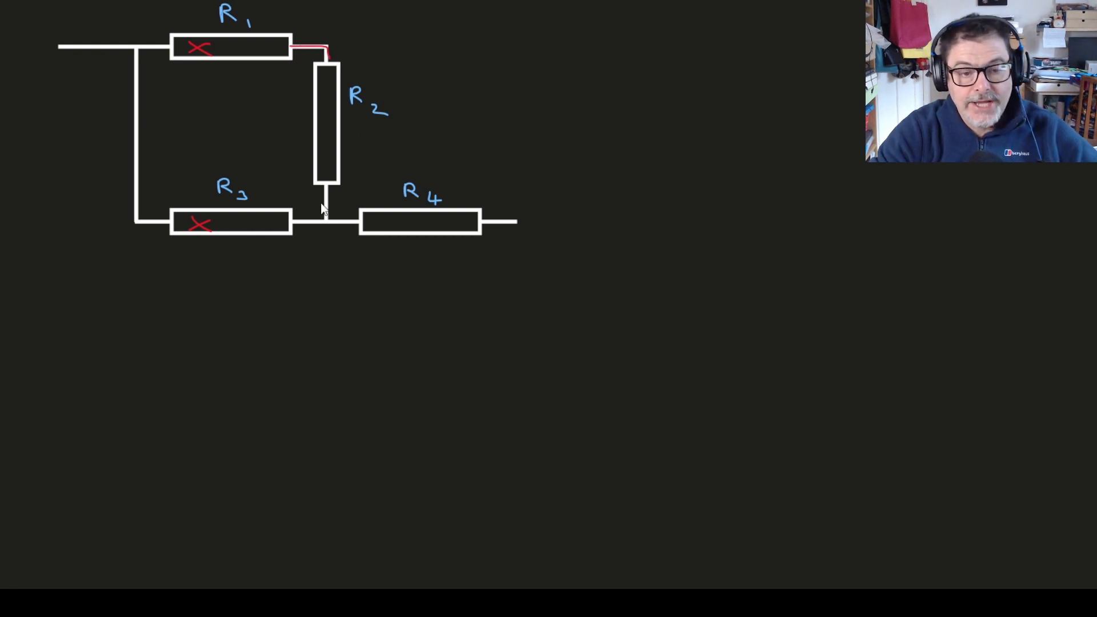
mouse_move(293, 118)
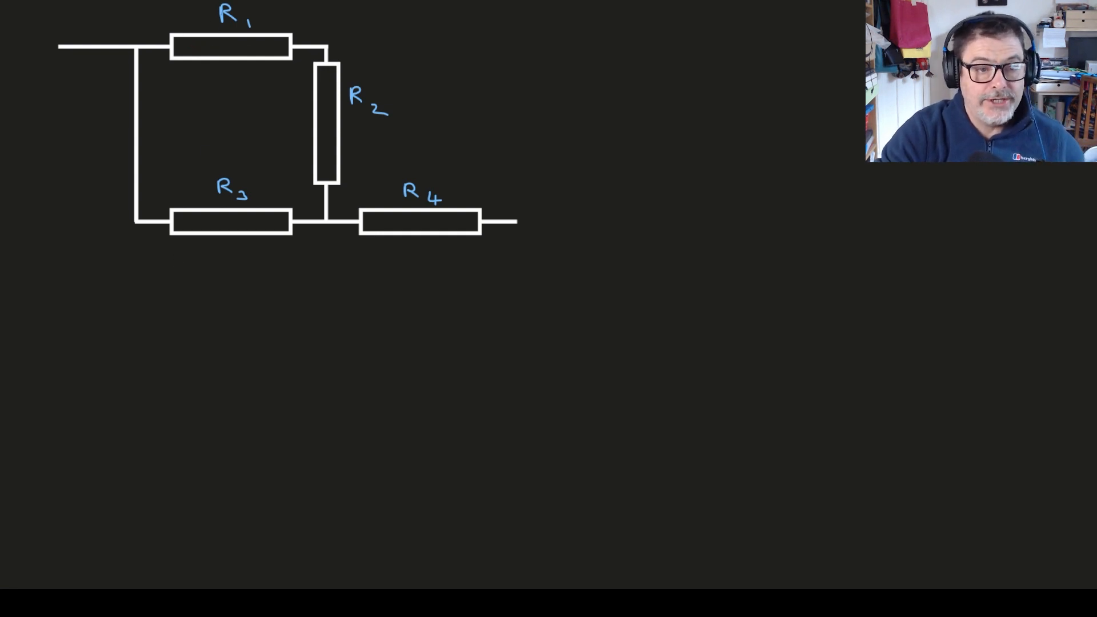
mouse_move(324, 100)
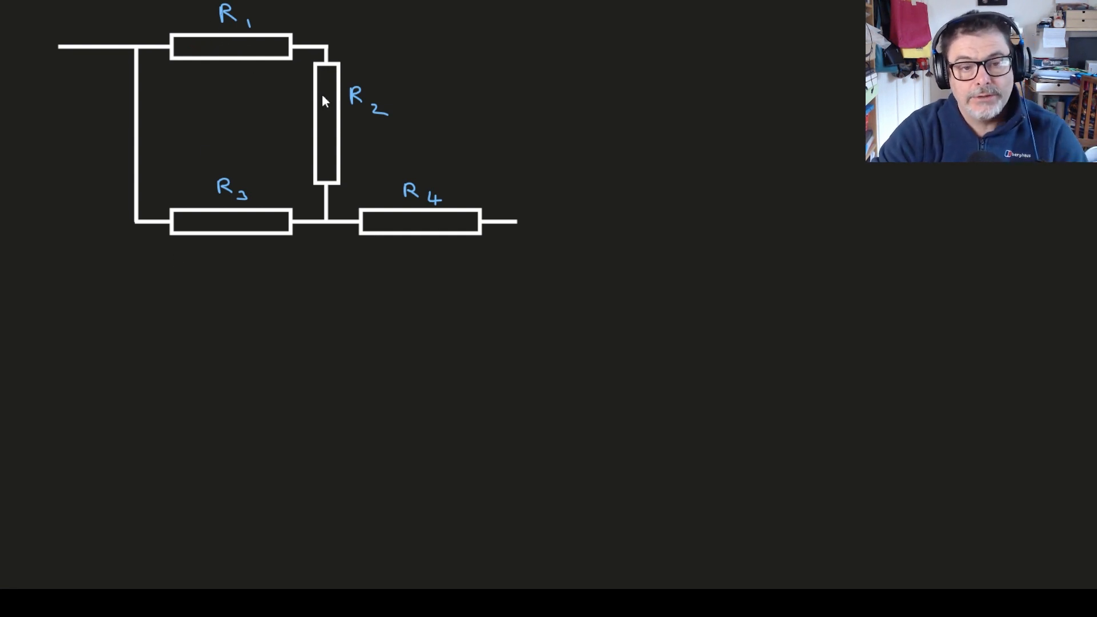
mouse_move(473, 121)
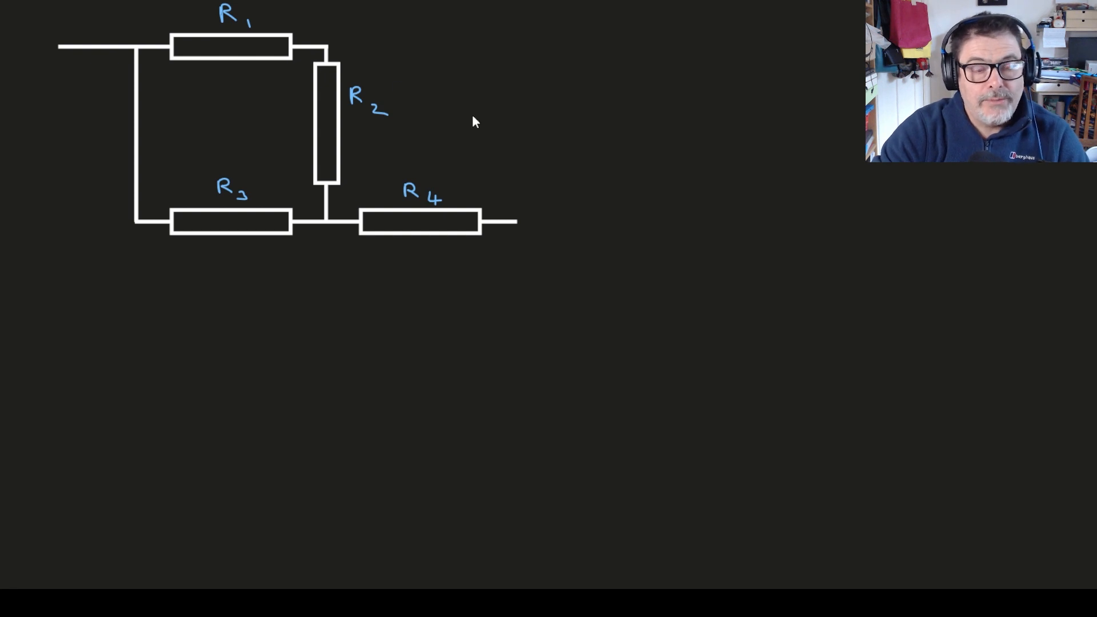
mouse_move(514, 76)
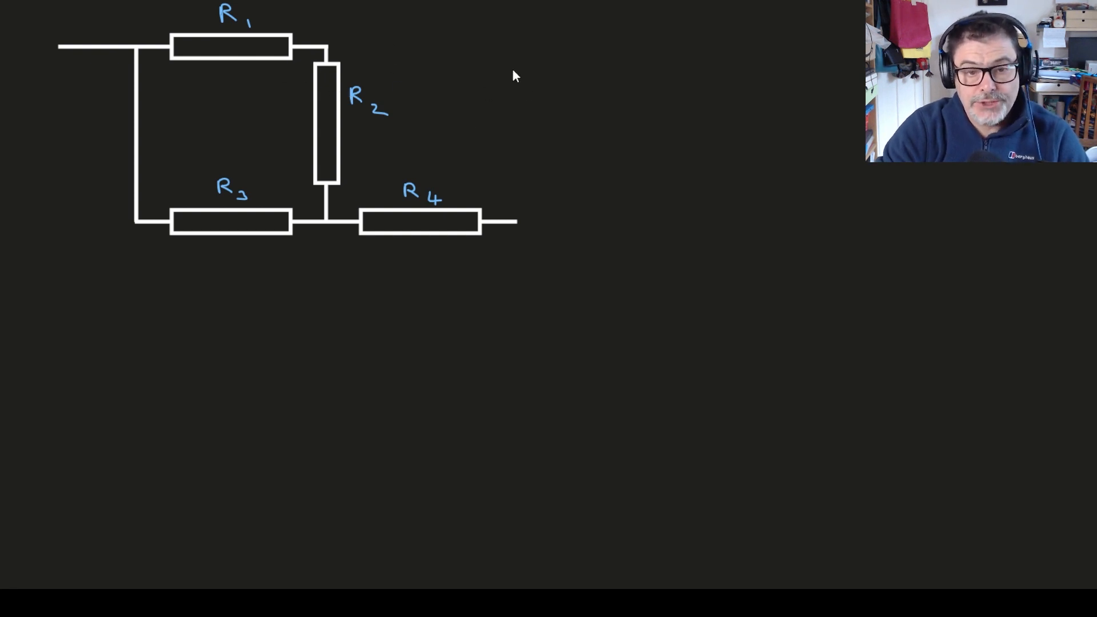
mouse_move(531, 51)
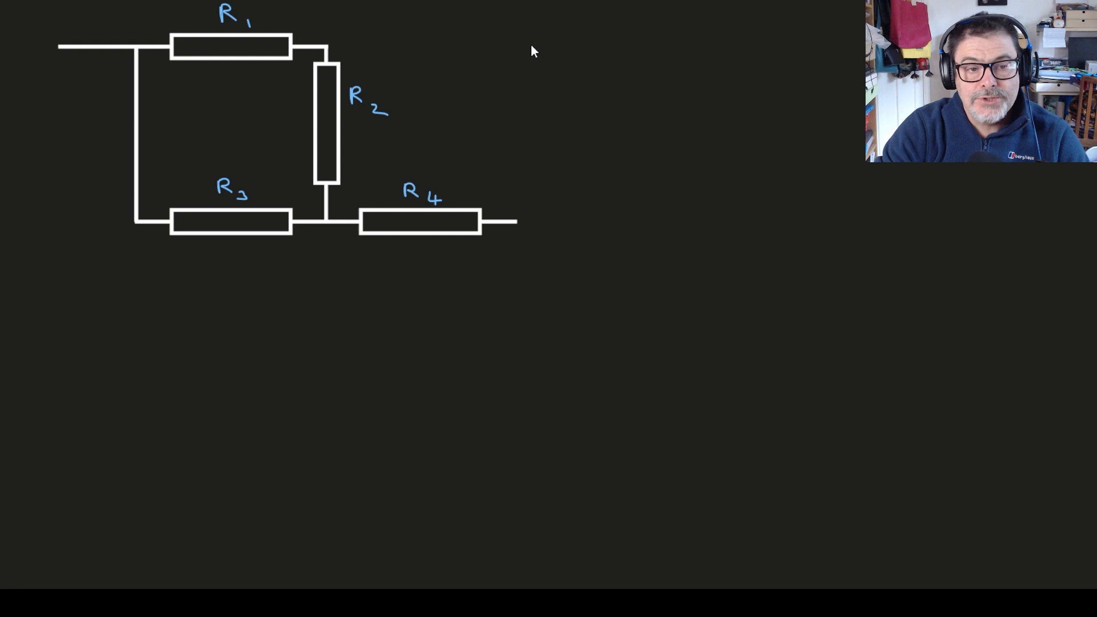
Draw a pen stroke across the top of the R1–R4 network slide.
drag(533, 46, 626, 46)
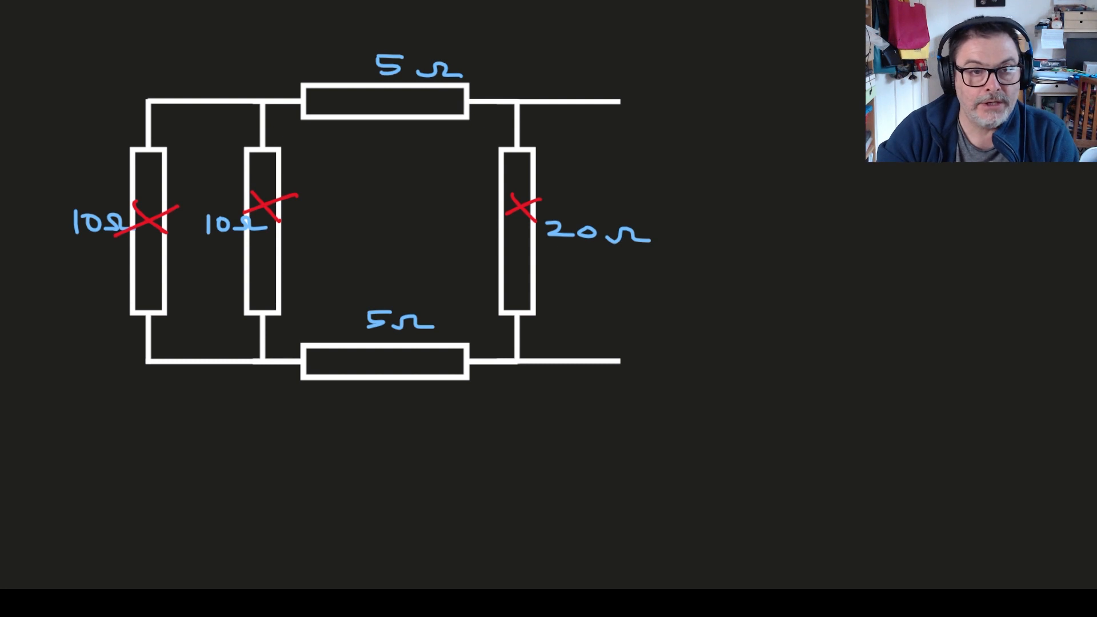
mouse_move(524, 146)
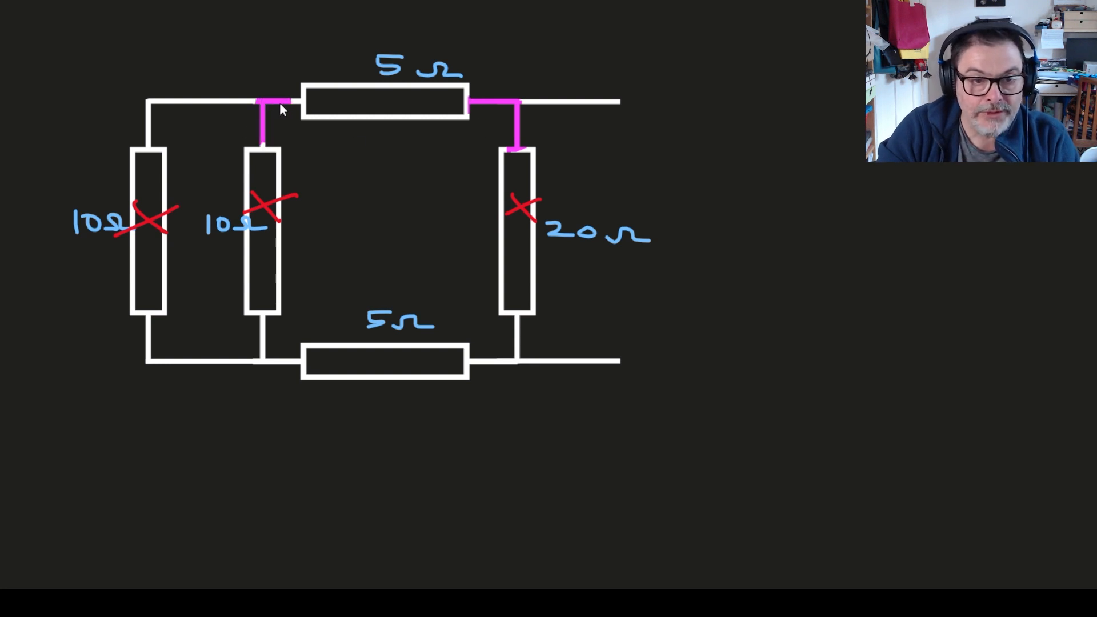
mouse_move(349, 172)
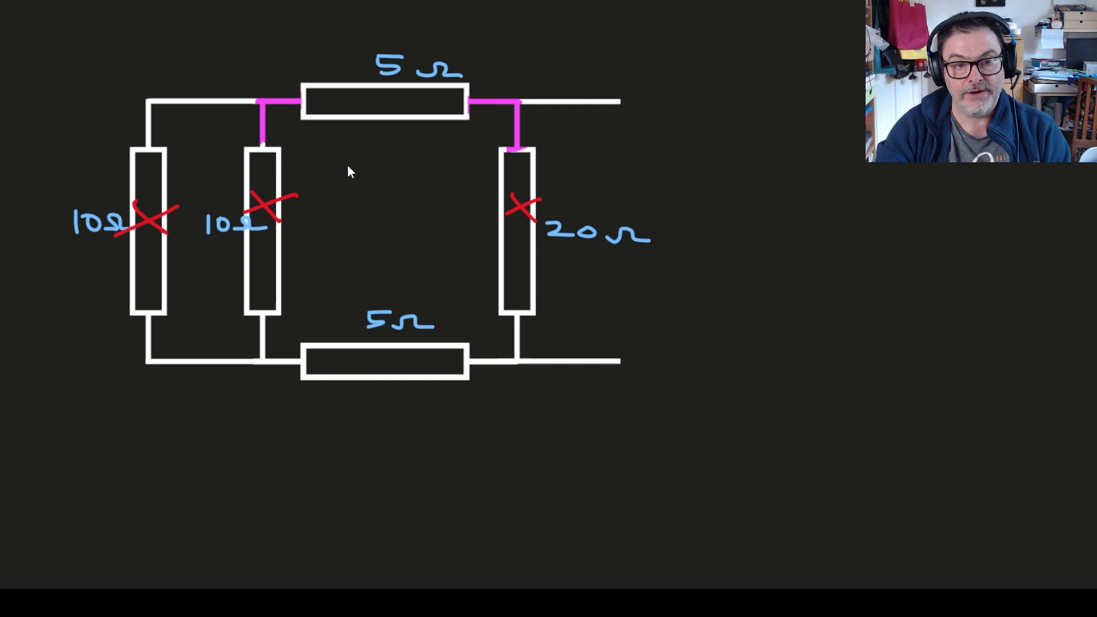
mouse_move(284, 237)
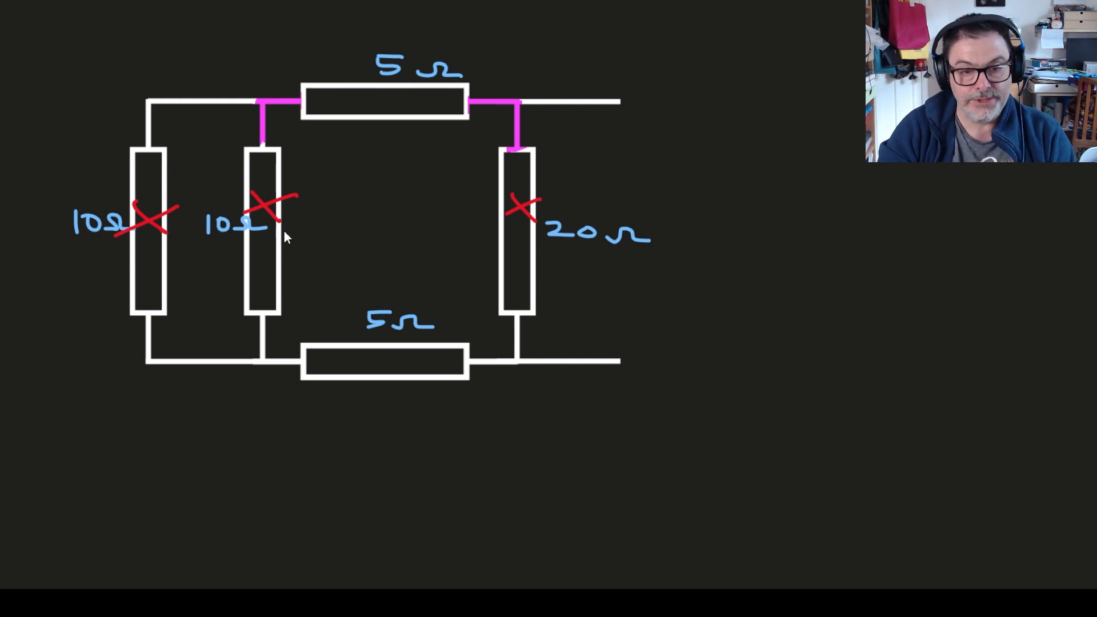
mouse_move(275, 112)
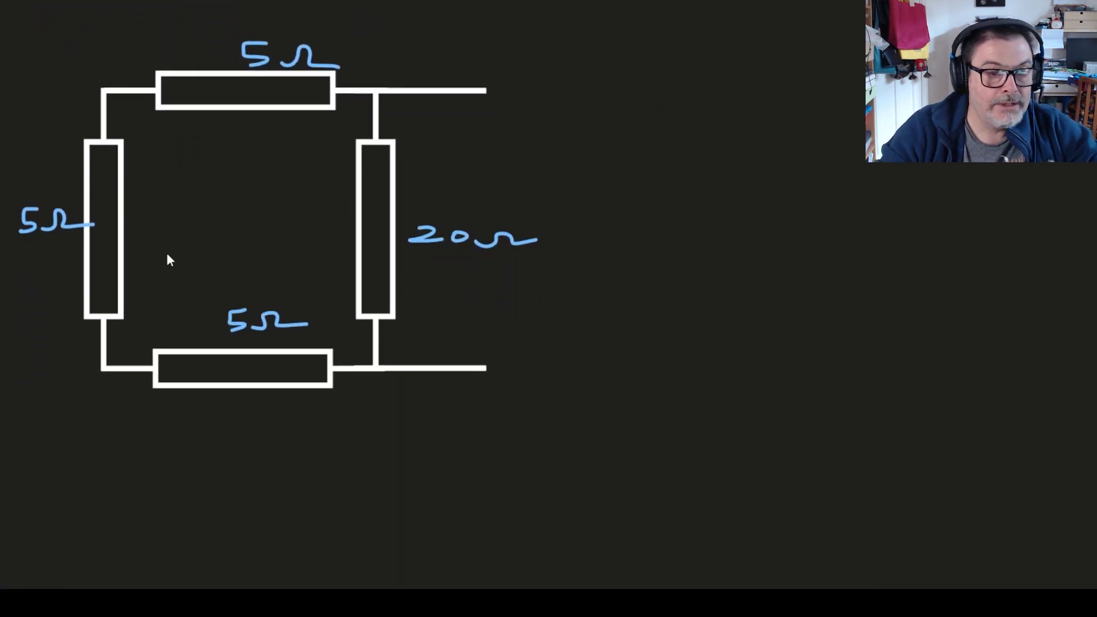
mouse_move(59, 40)
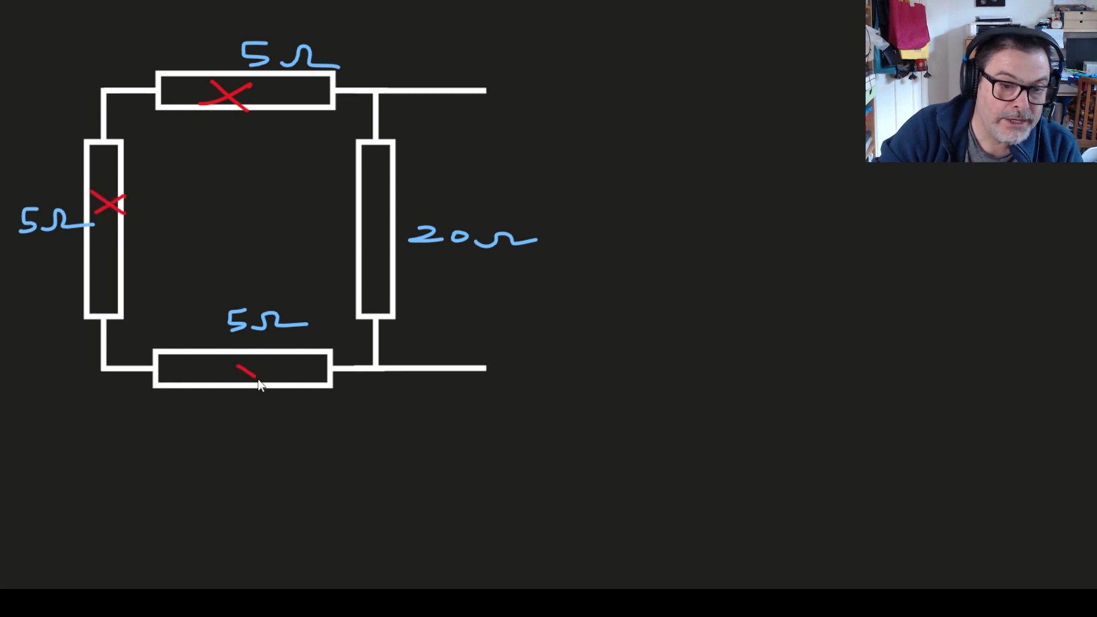
Cross out the 5 Ω resistors, draw a curved arrow through them, and mark the junction below 20 Ω.
drag(146, 155, 269, 126)
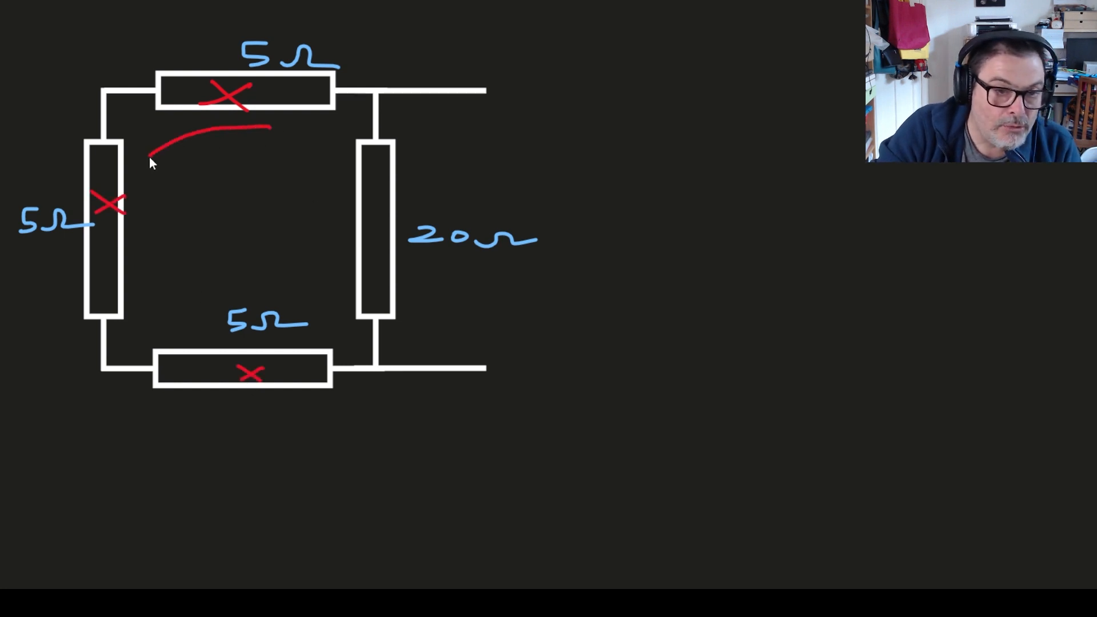
drag(150, 154, 266, 269)
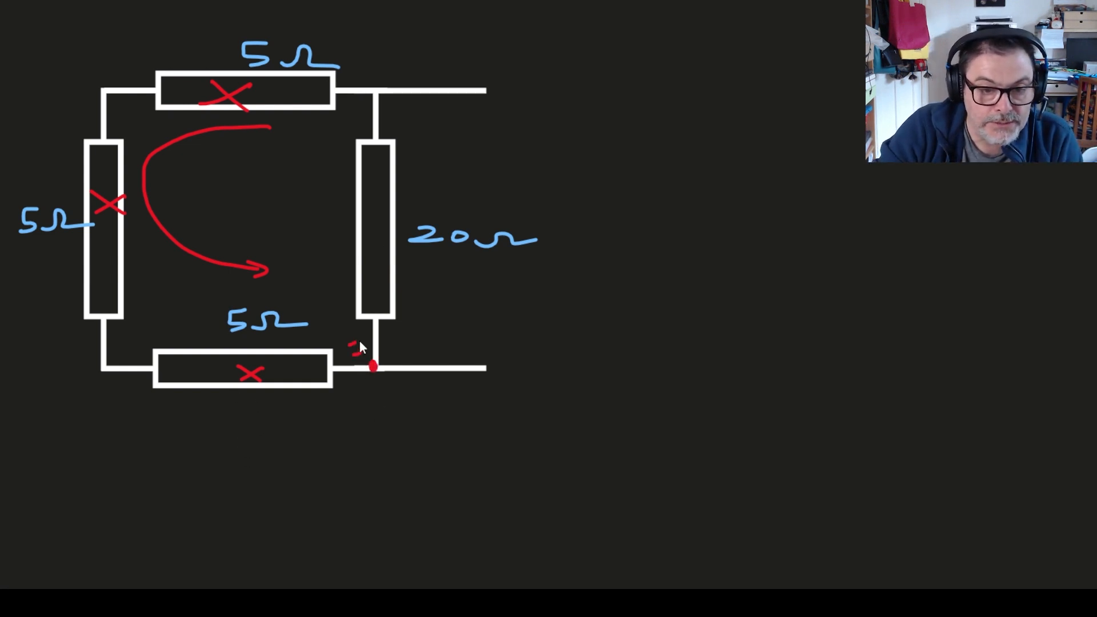
drag(356, 364, 426, 388)
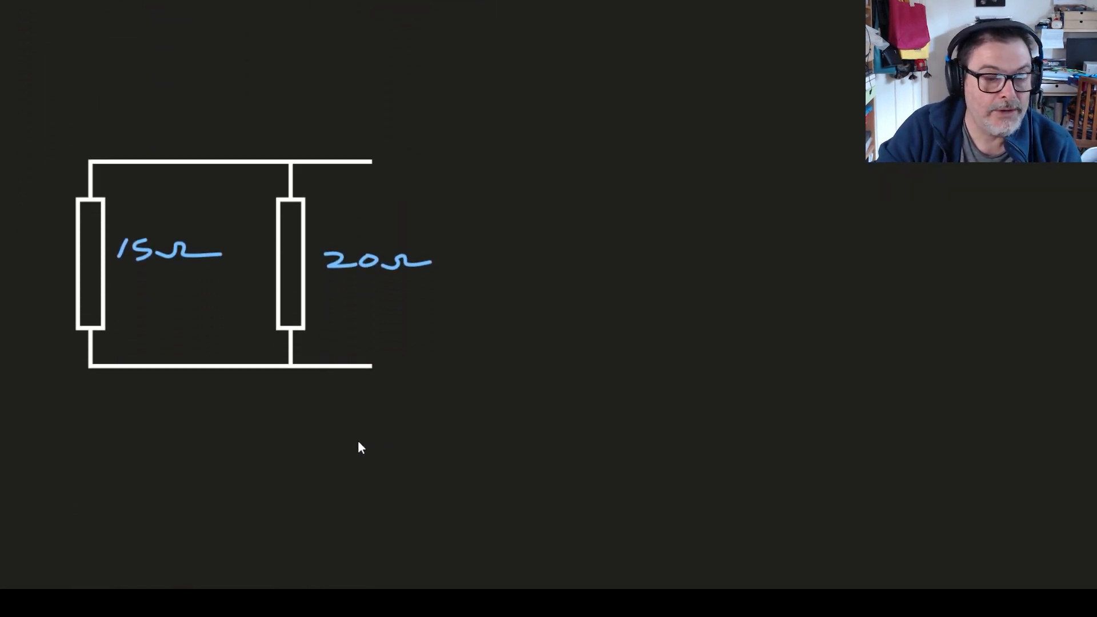
mouse_move(303, 384)
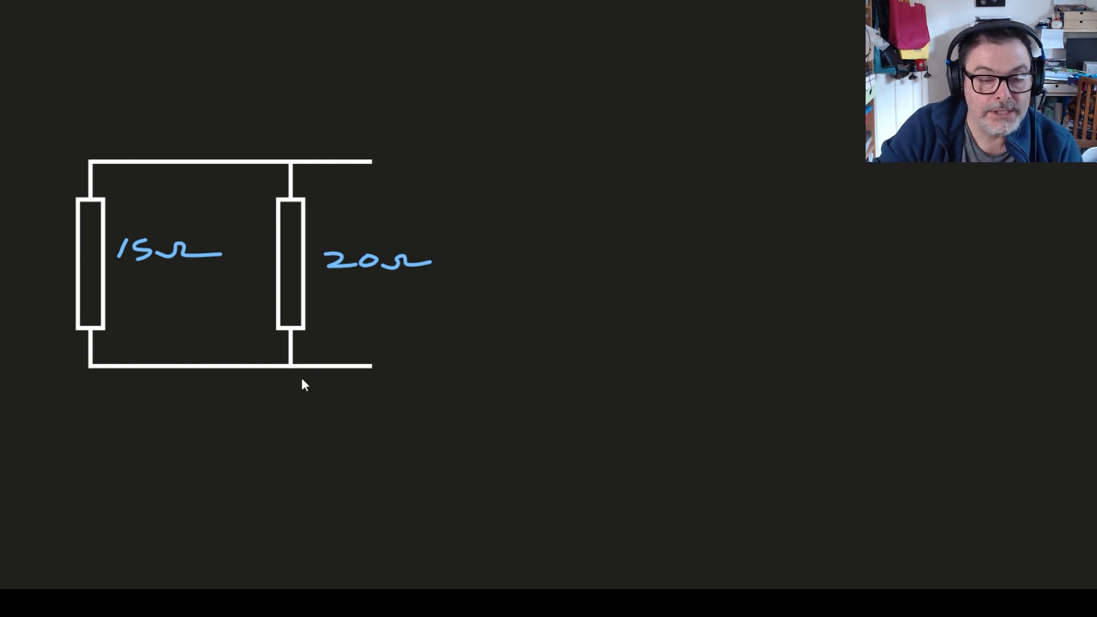
mouse_move(448, 115)
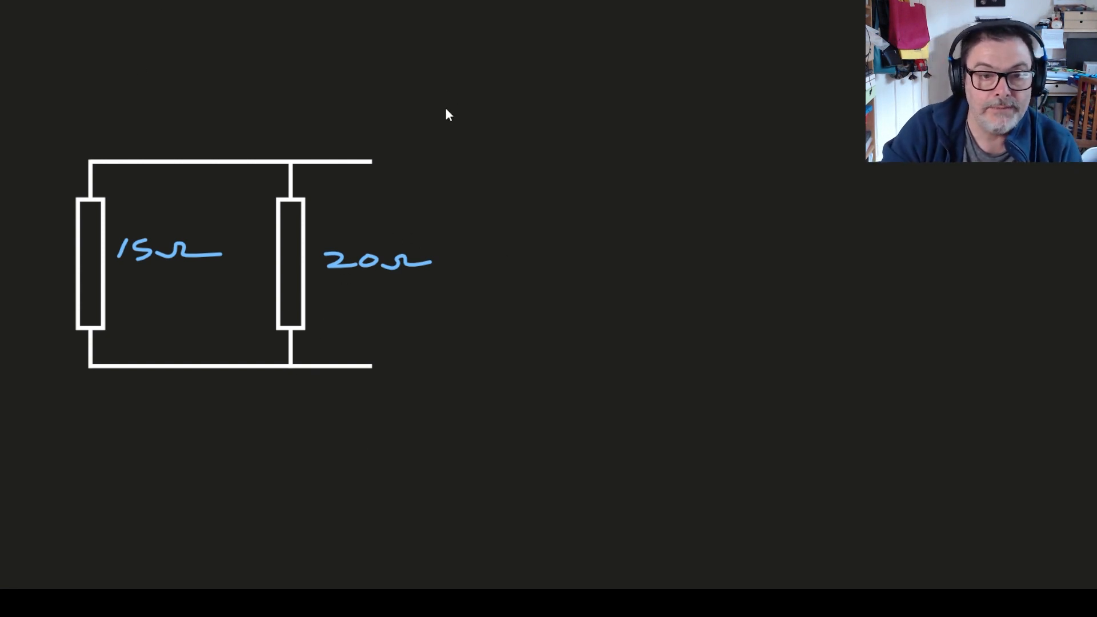